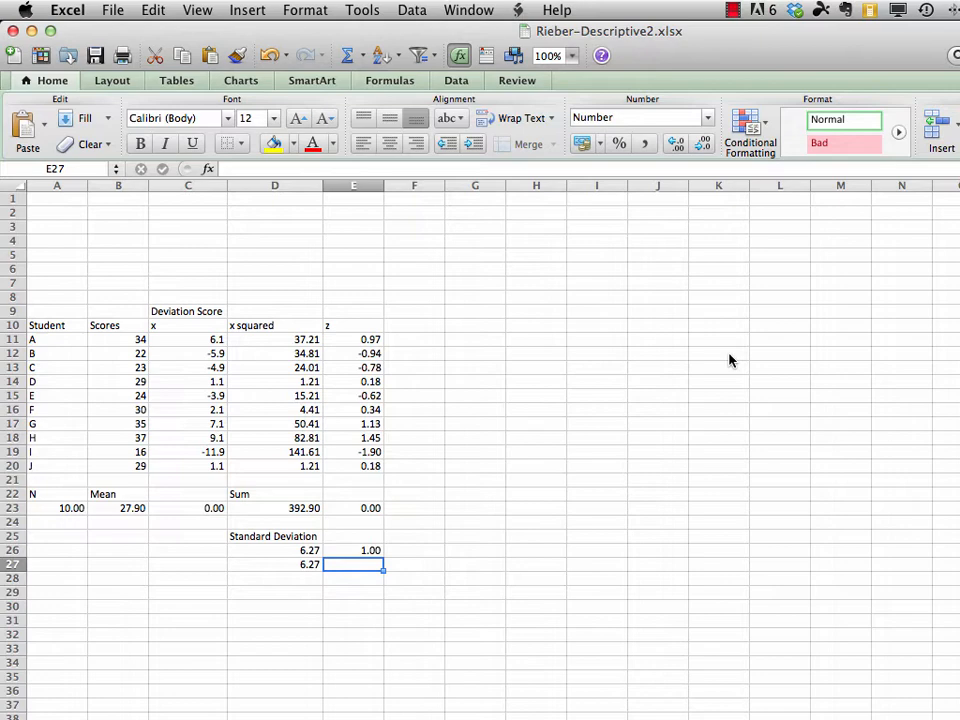
mouse_move(866, 261)
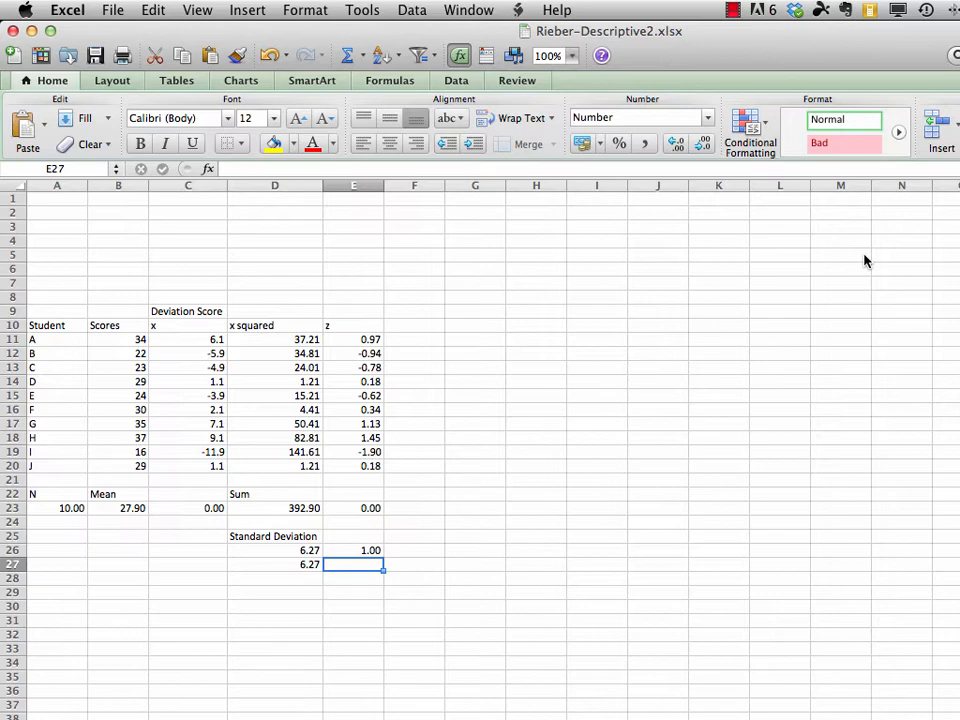
mouse_move(826, 210)
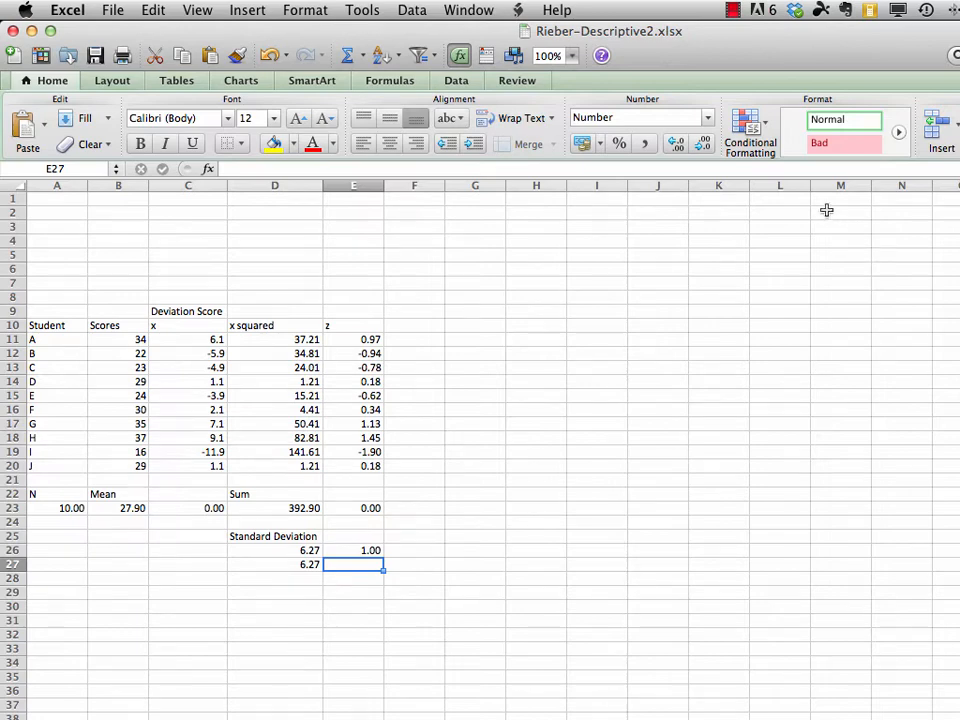
Save a copy of the workbook as 'Rieber-Descriptive2-sandbox' by appending '-sandbox' to its name.
click(112, 9)
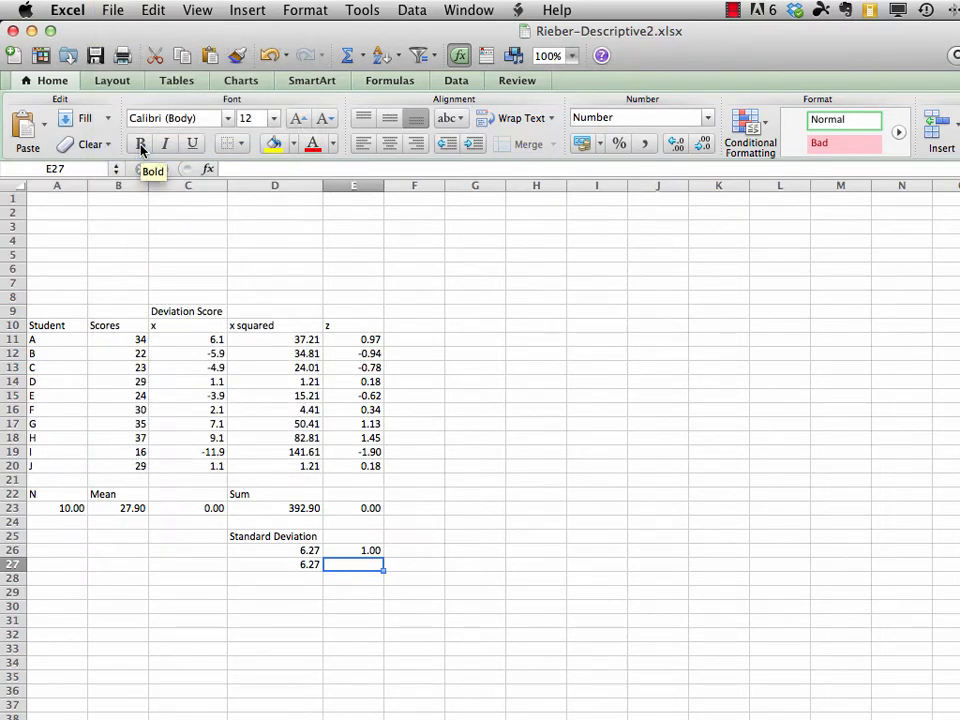
click(112, 10)
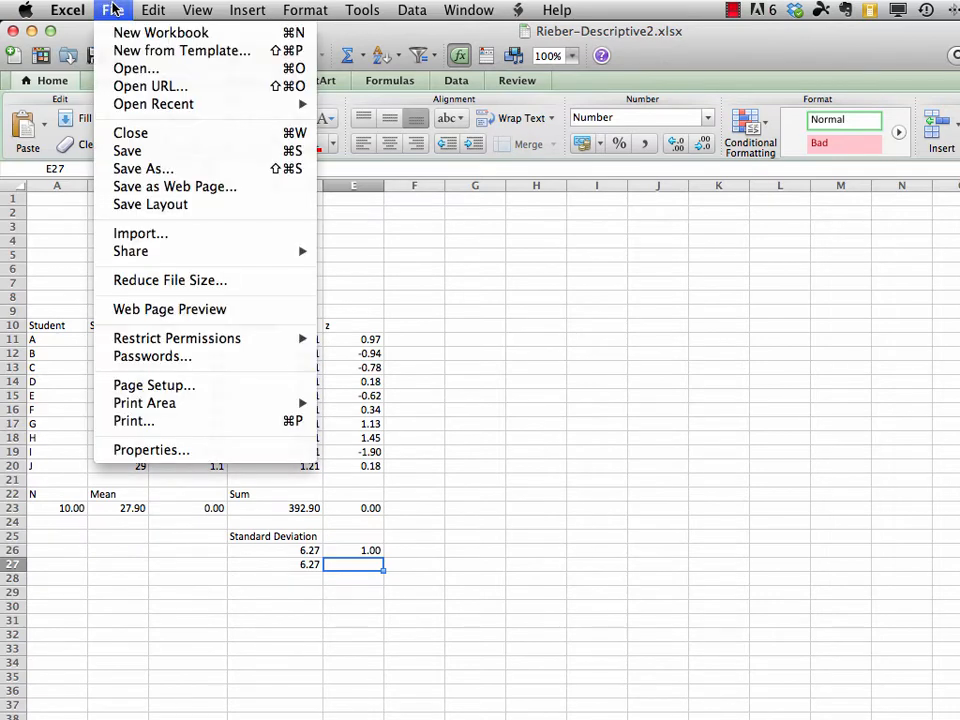
mouse_move(143, 168)
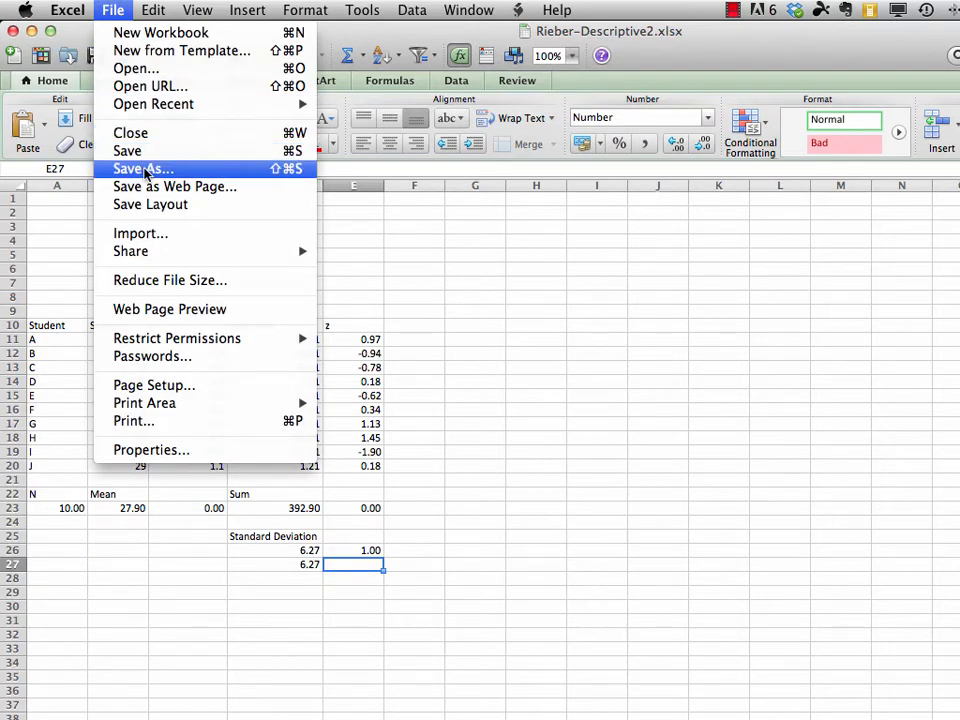
click(142, 168)
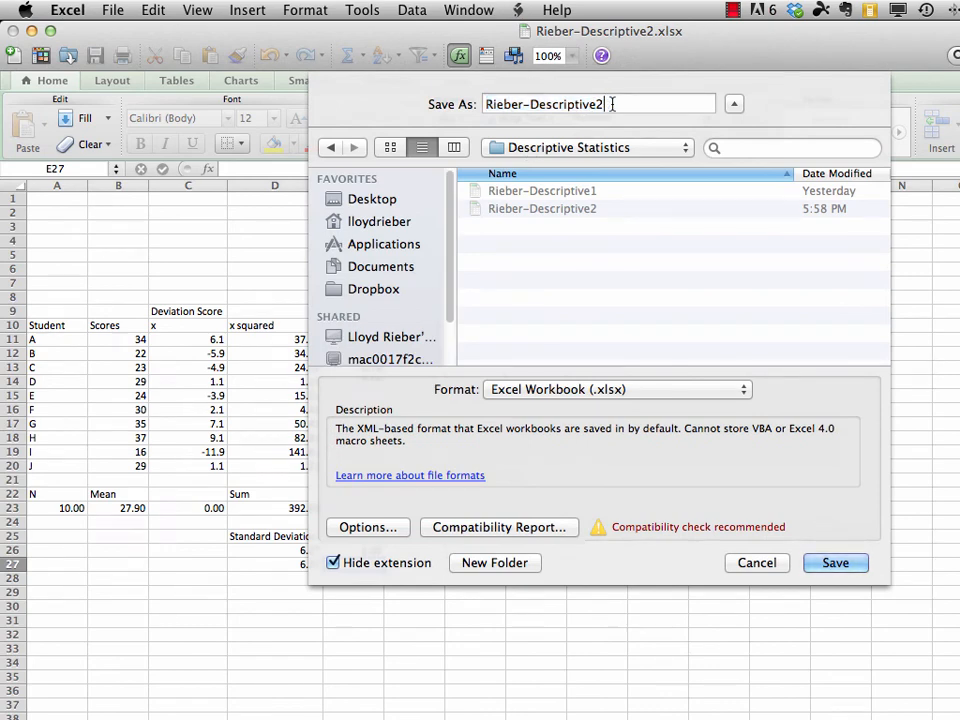
text(-)
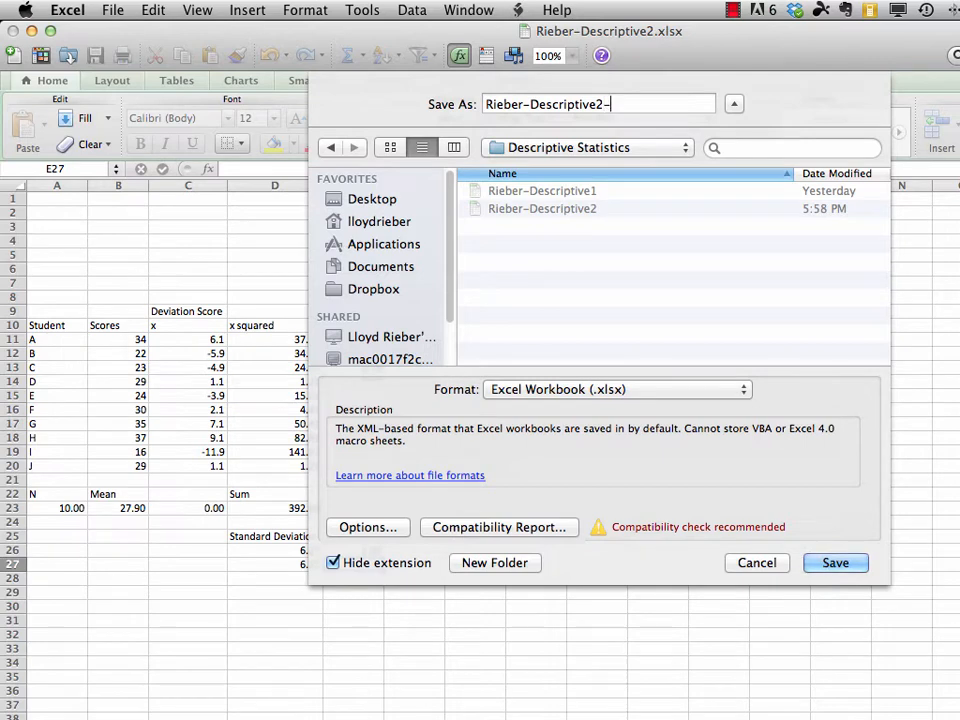
text(sandbox)
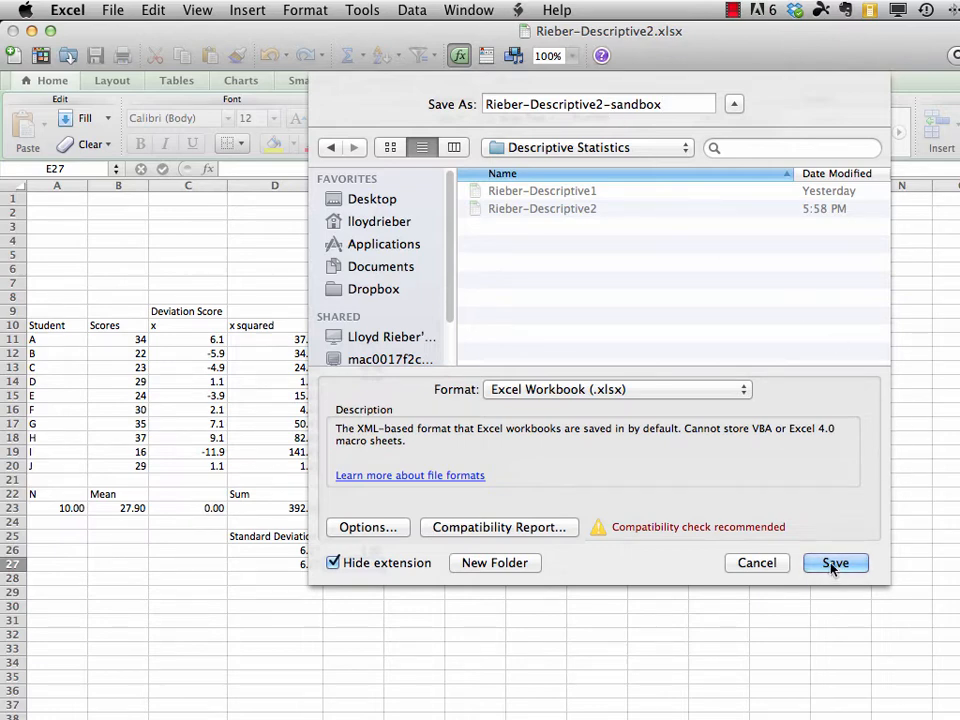
click(835, 562)
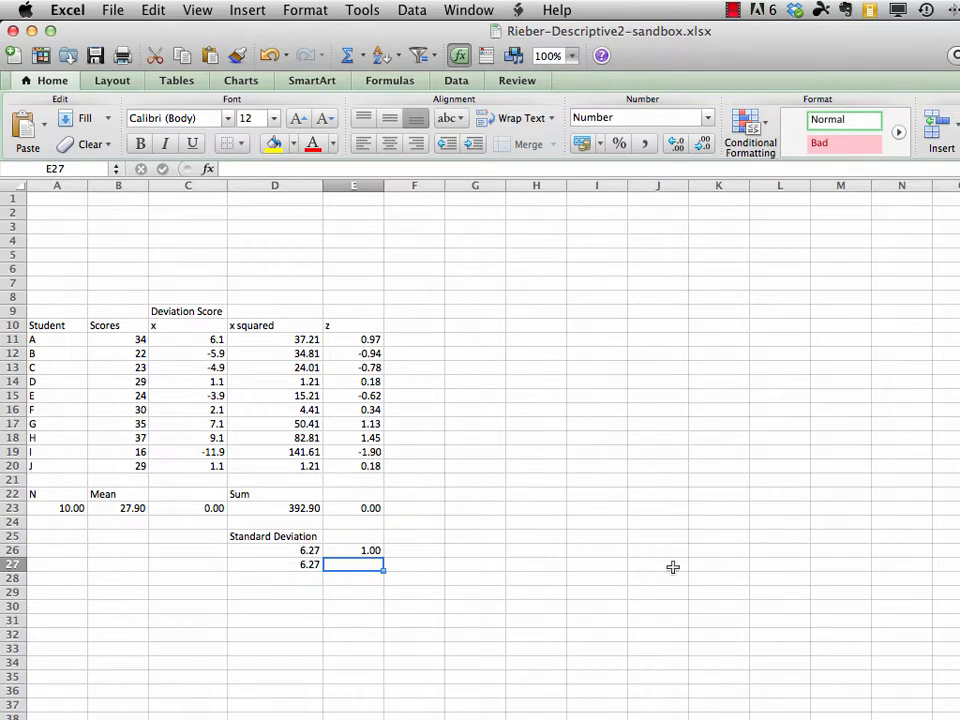
mouse_move(365, 395)
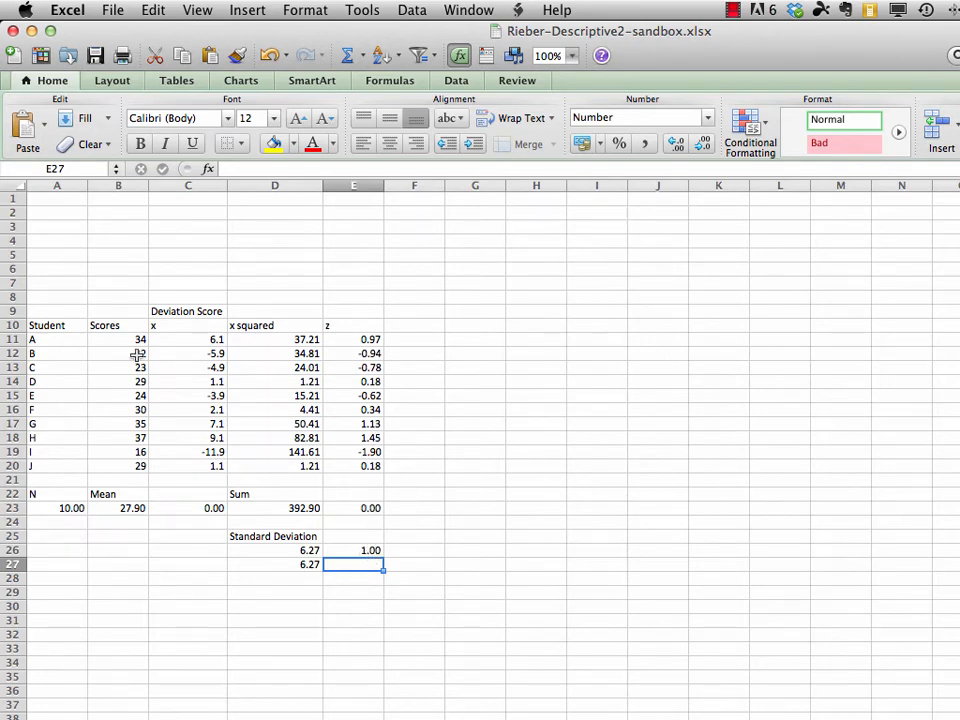
Enter 10000 as the score for students A through I in cells B11 to B19.
click(118, 339)
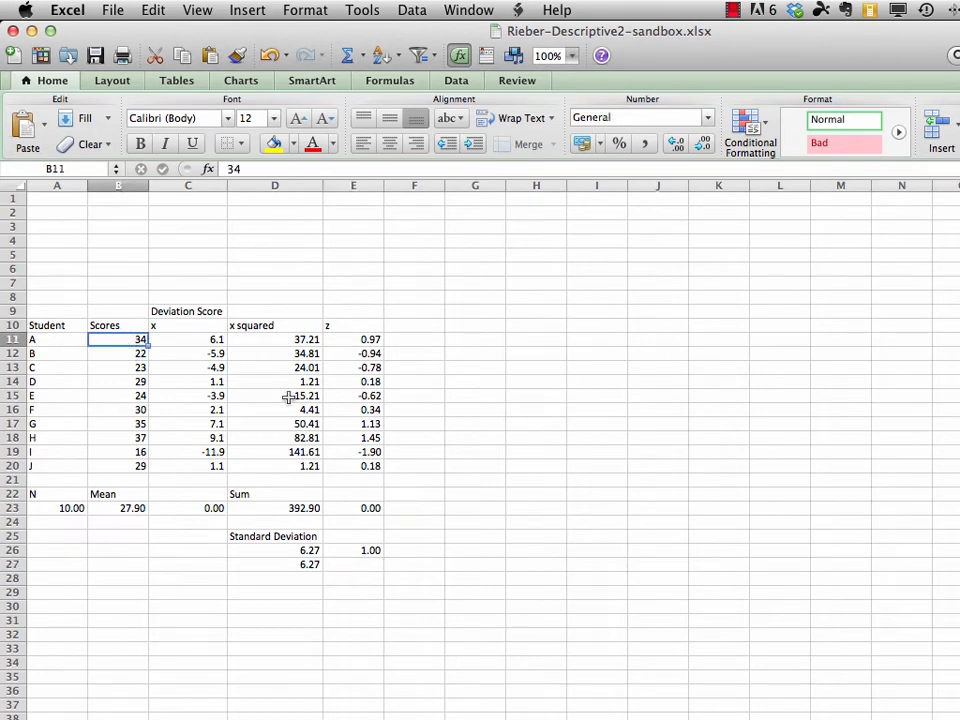
mouse_move(711, 562)
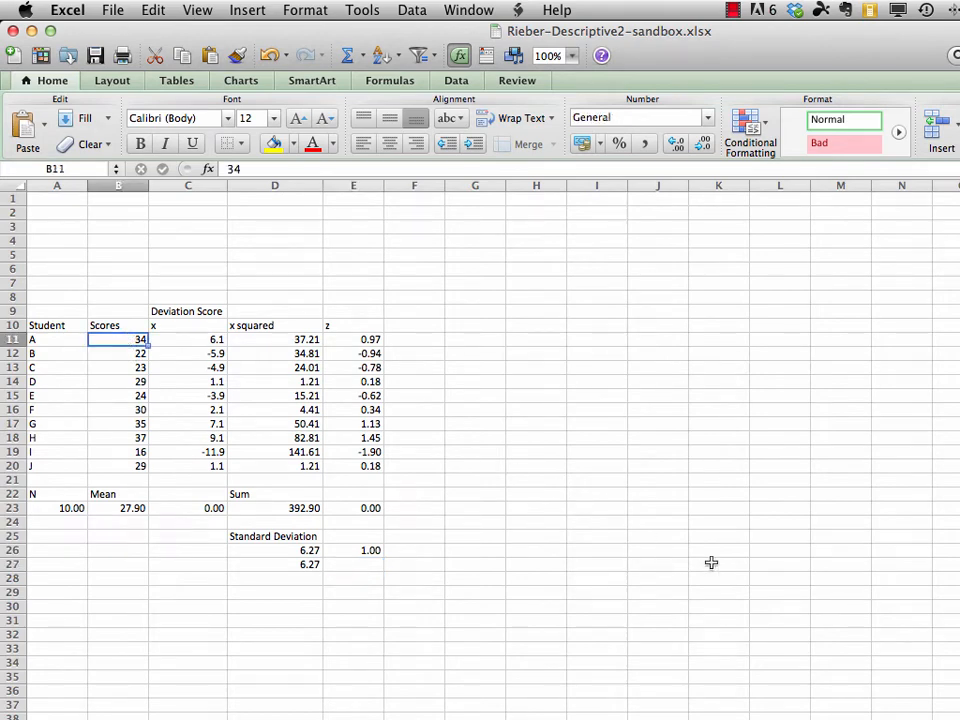
text(10000)
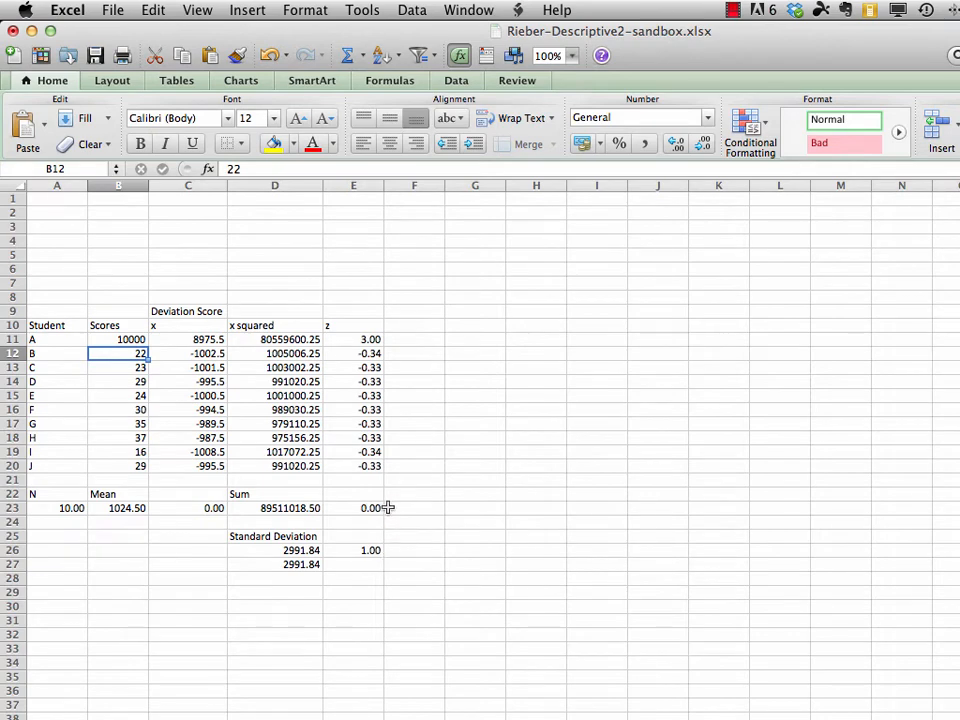
mouse_move(372, 570)
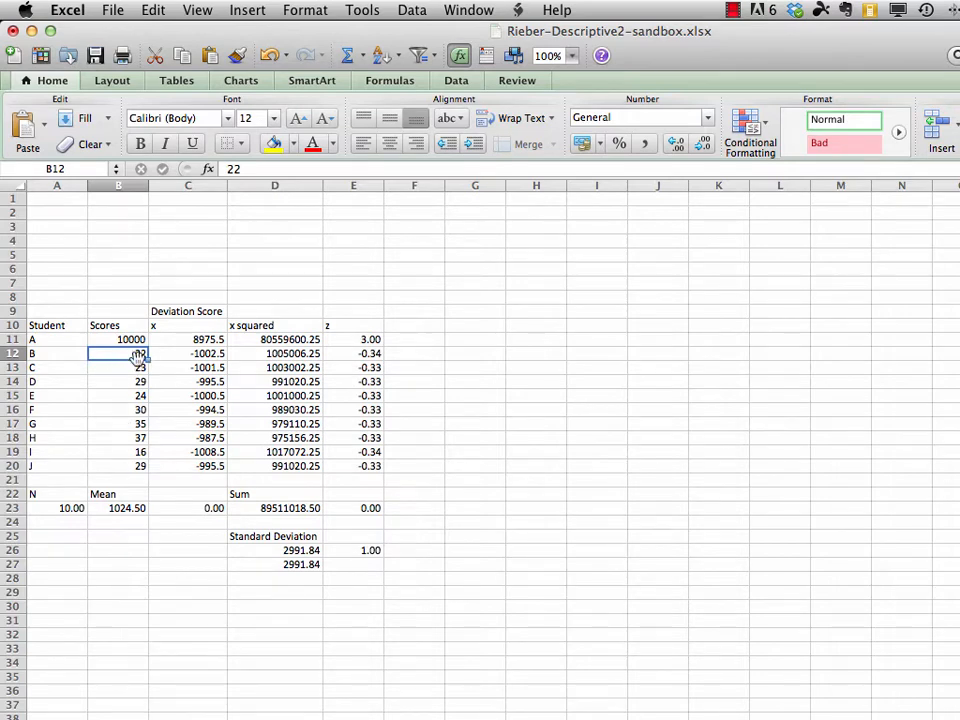
text(10000)
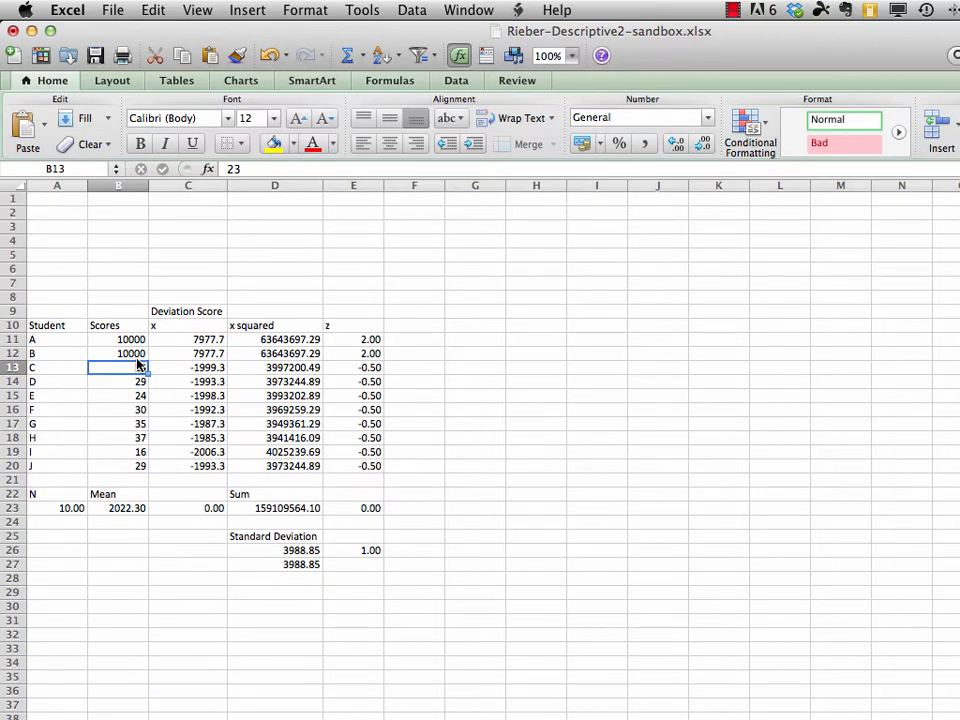
text(10000)
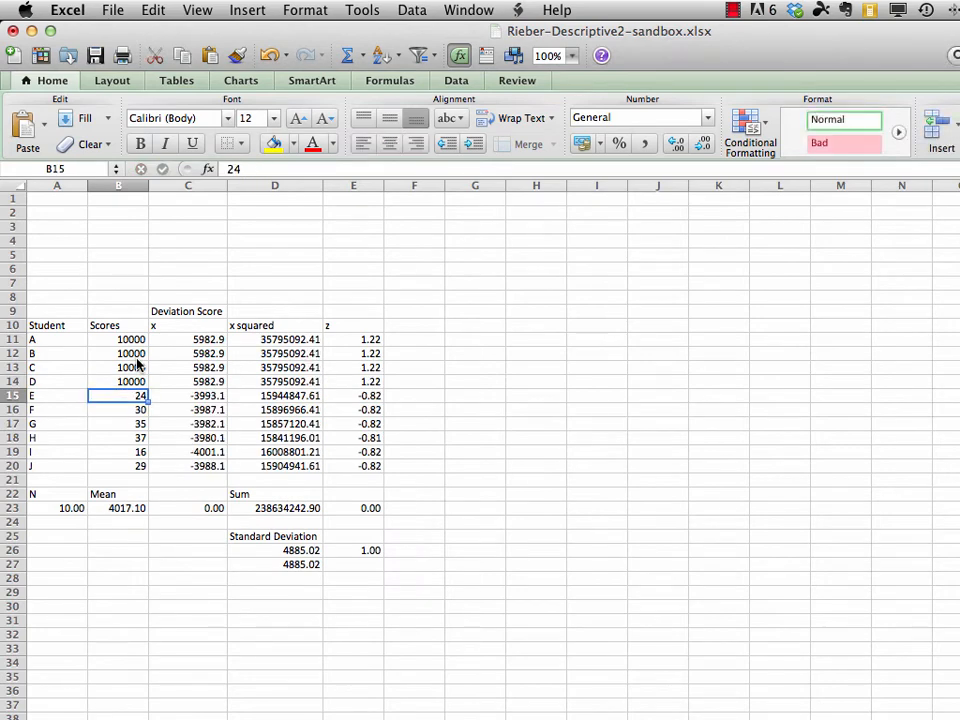
text(10000)
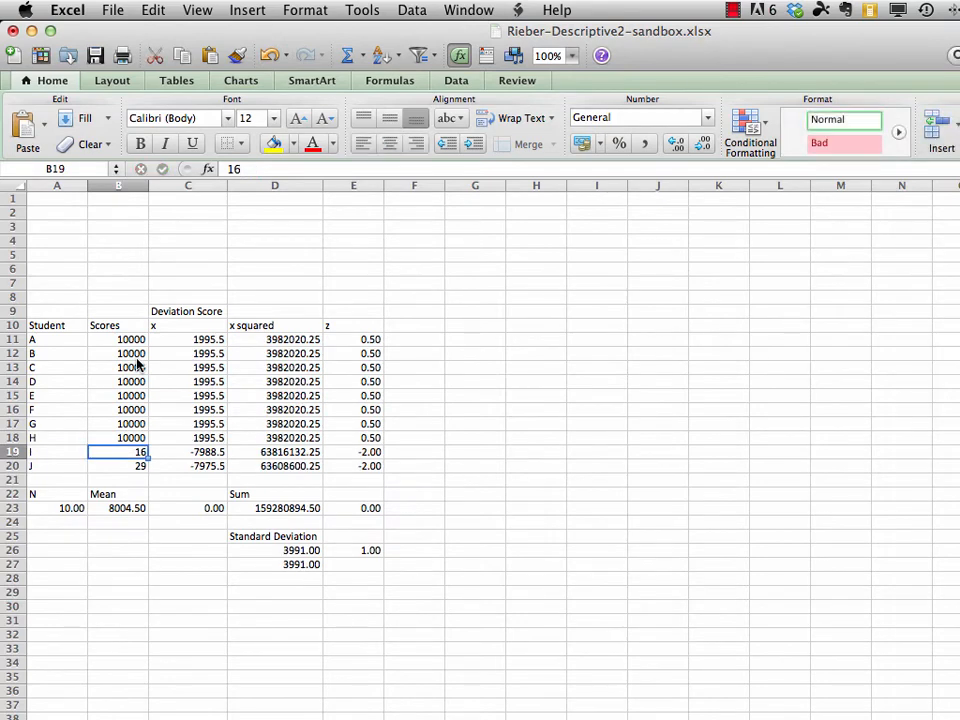
text(10000)
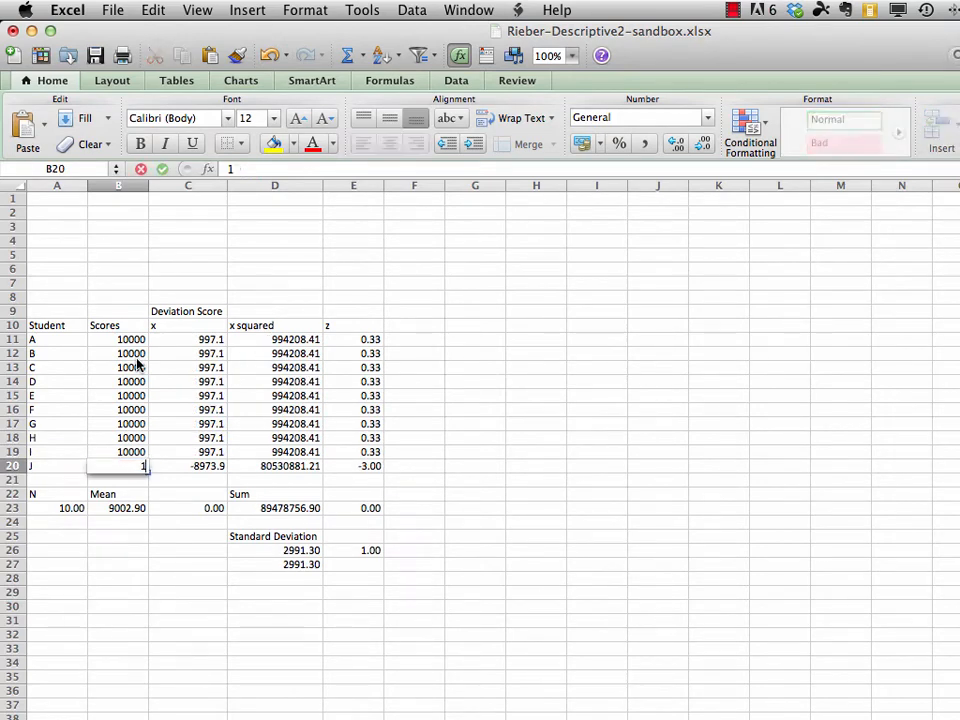
Enter 10000 as student J's score in B20, turning every z-score into #DIV/0!
text(10000)
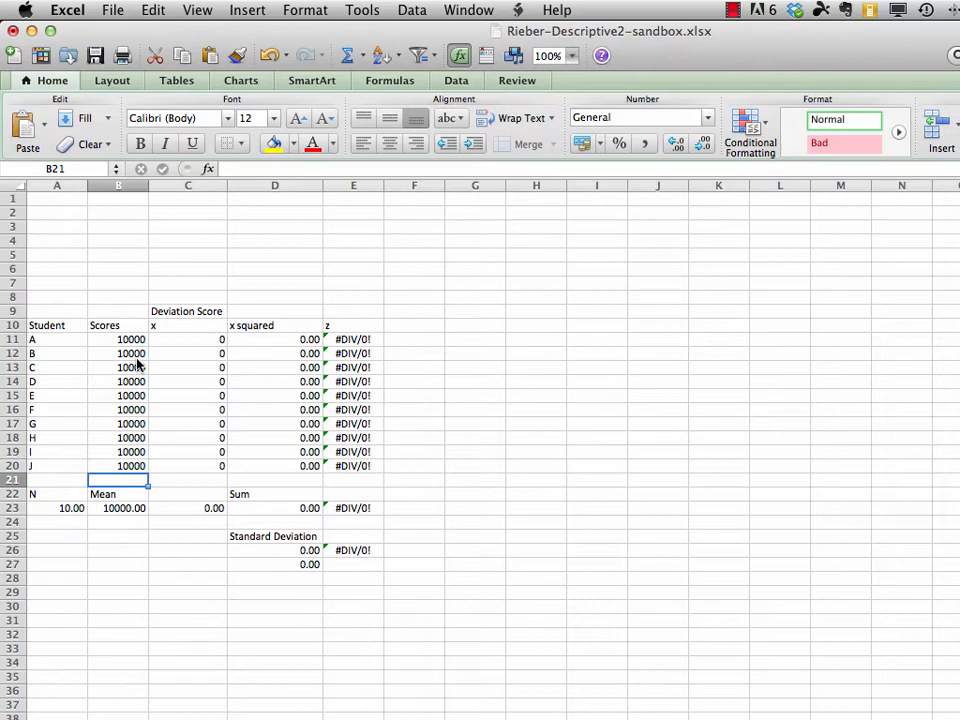
mouse_move(155, 393)
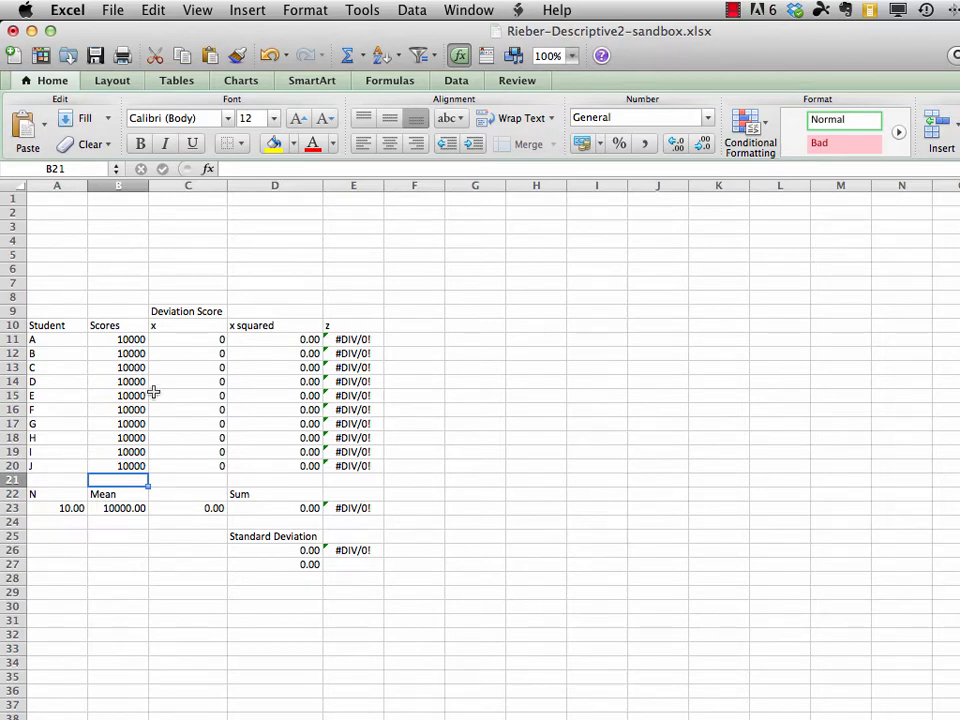
mouse_move(143, 395)
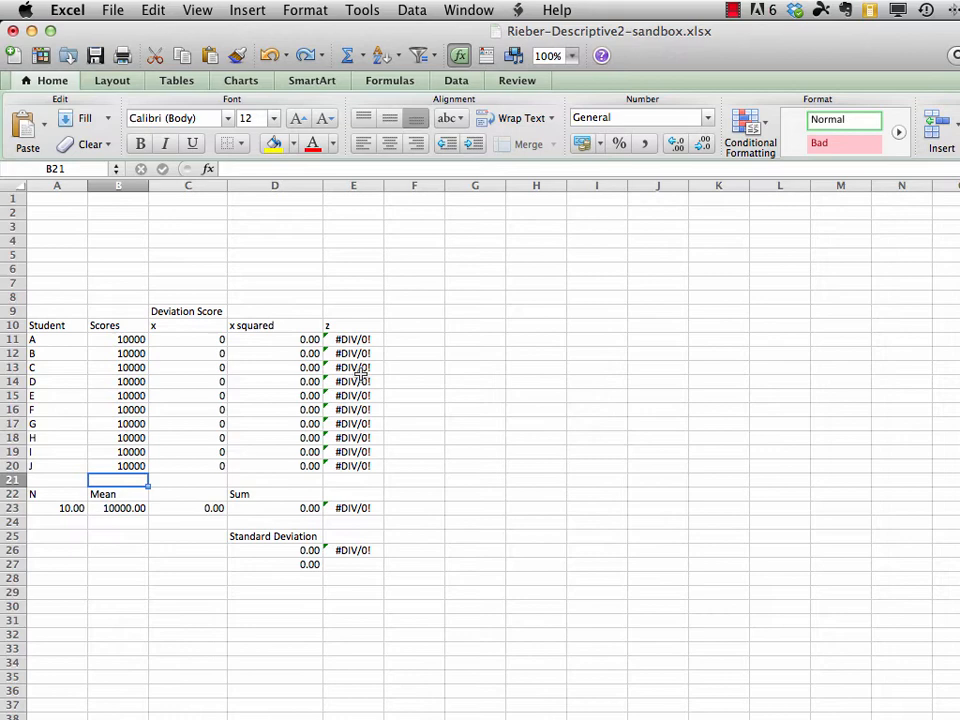
mouse_move(358, 340)
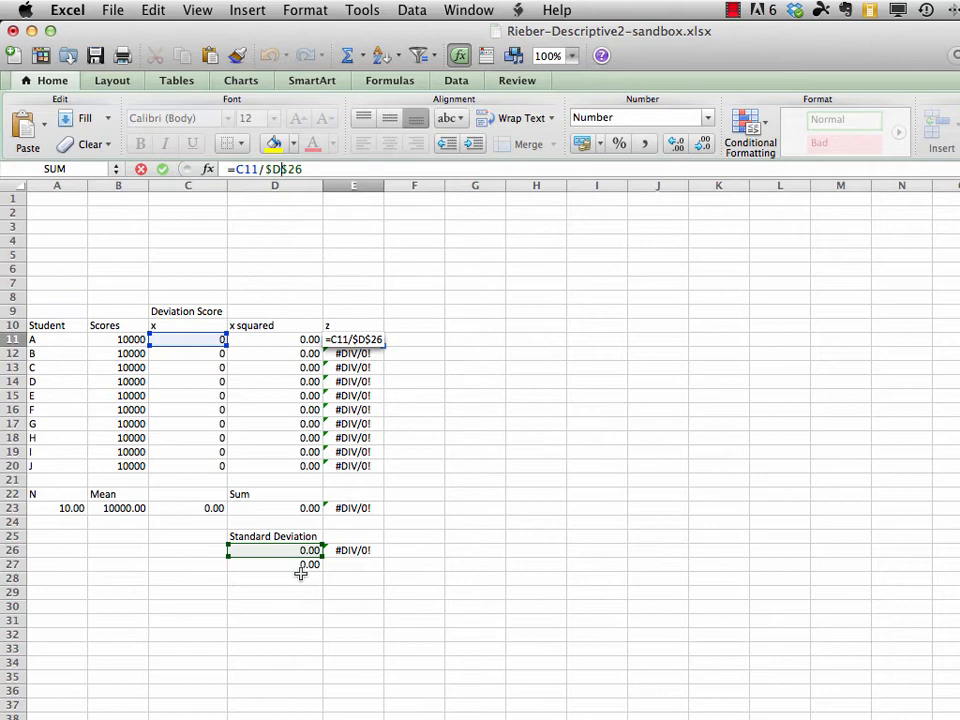
mouse_move(375, 432)
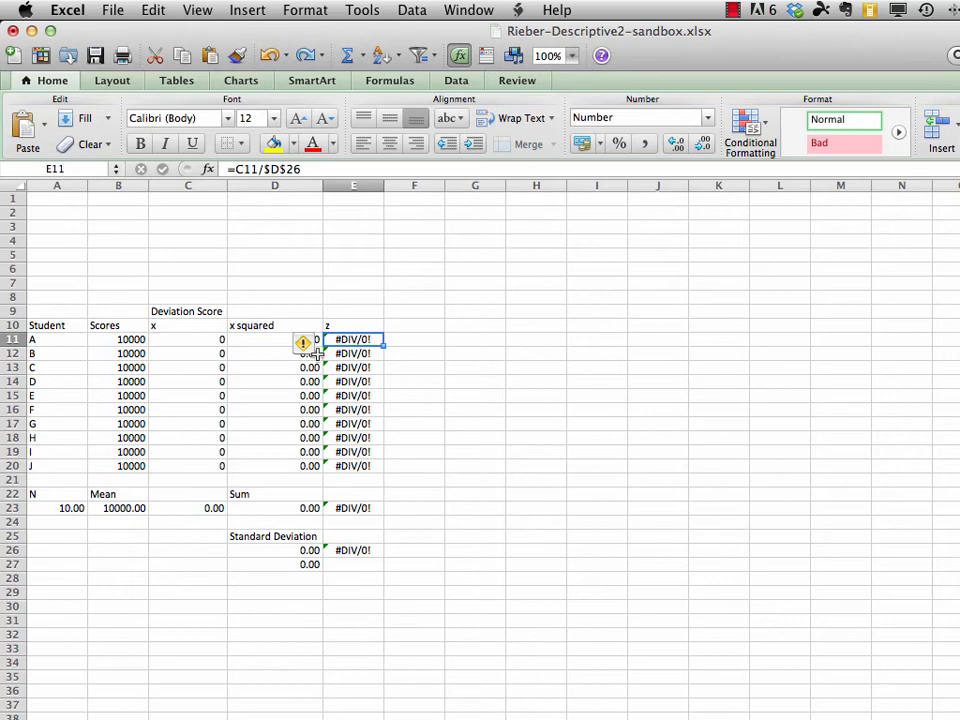
mouse_move(305, 343)
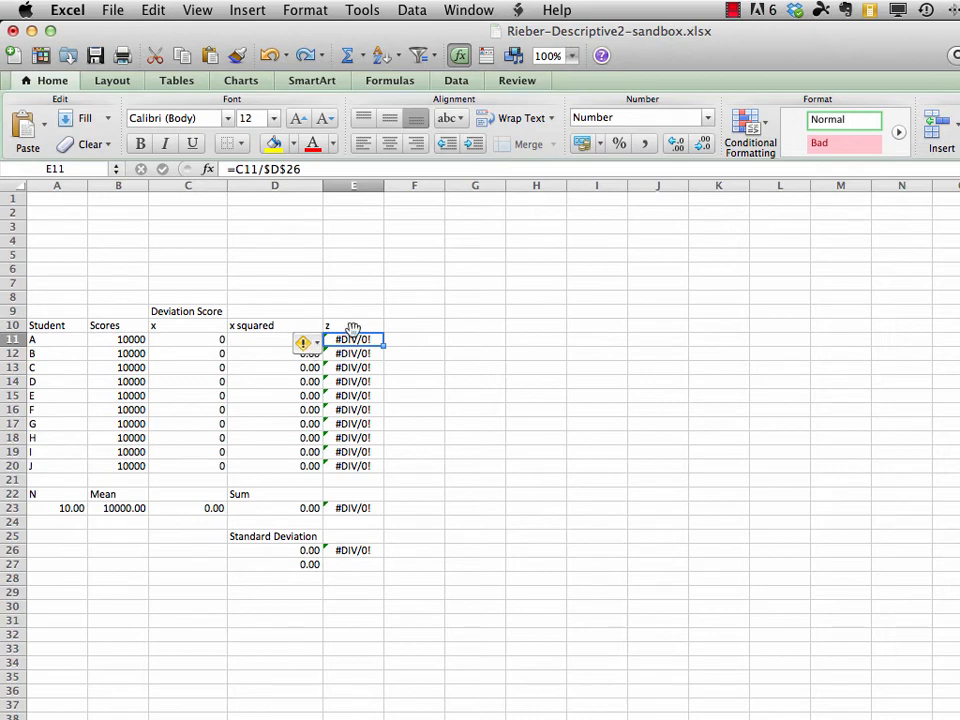
Change student J's score in B20 to 10001 so the z-scores calculate again.
click(353, 367)
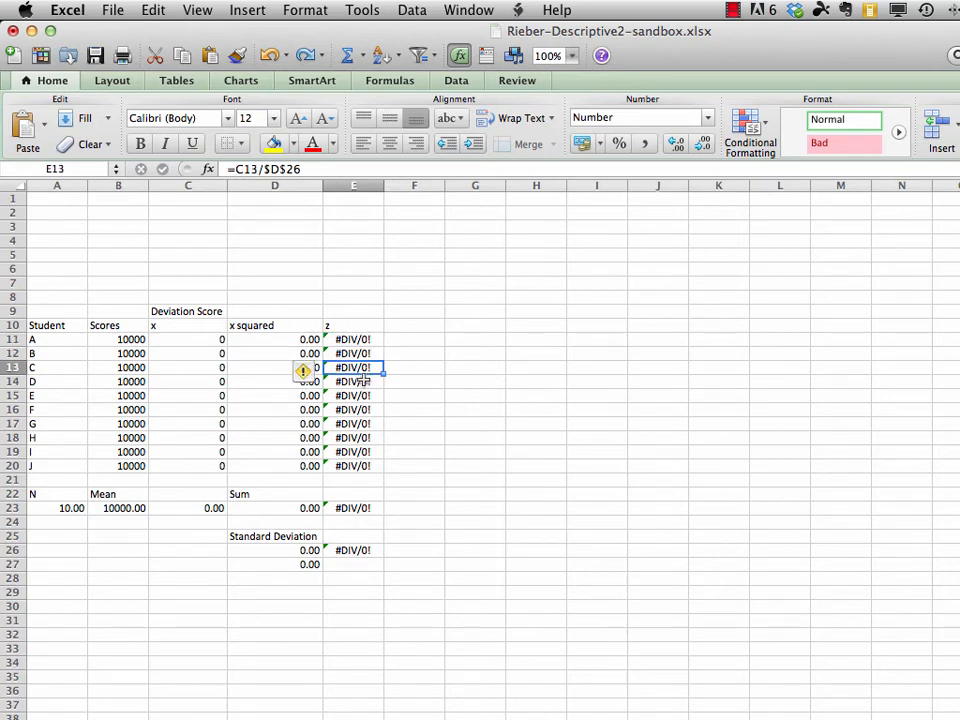
mouse_move(140, 470)
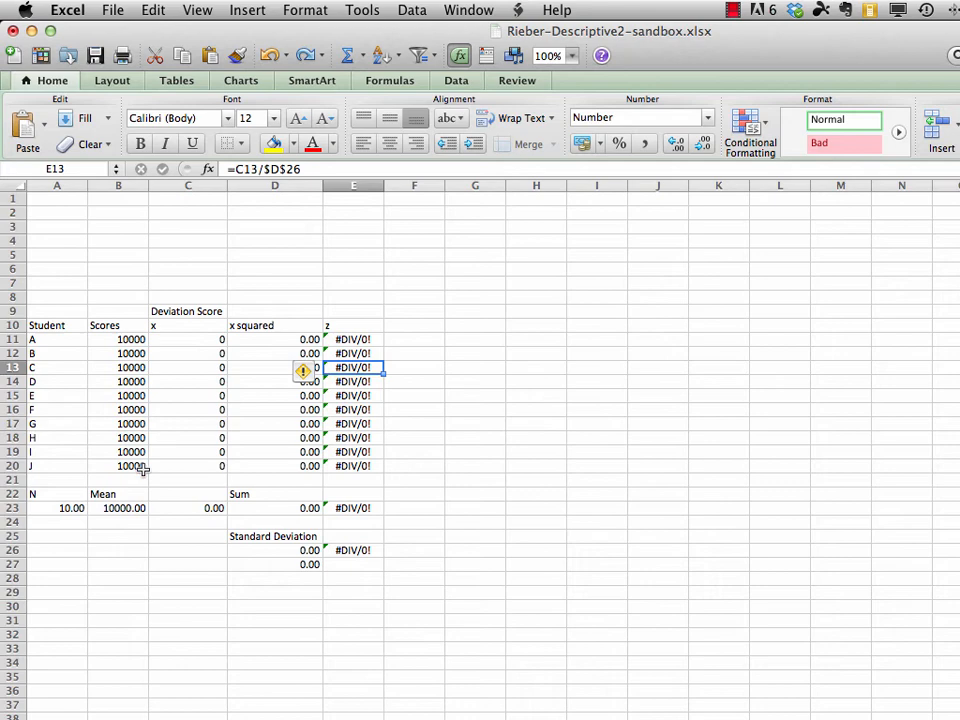
mouse_move(137, 468)
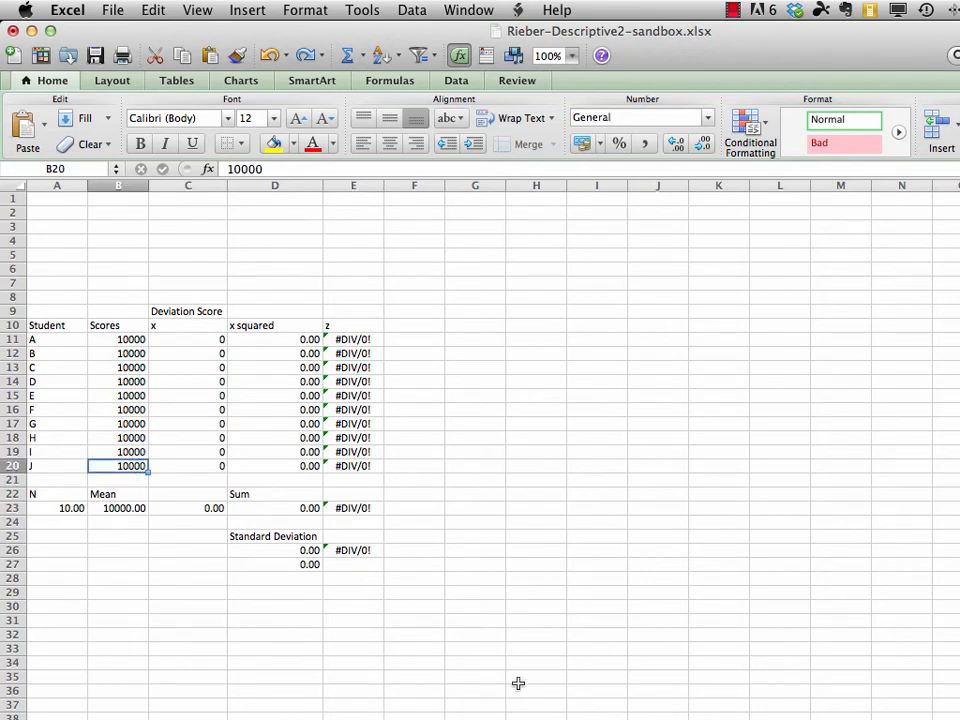
text(100)
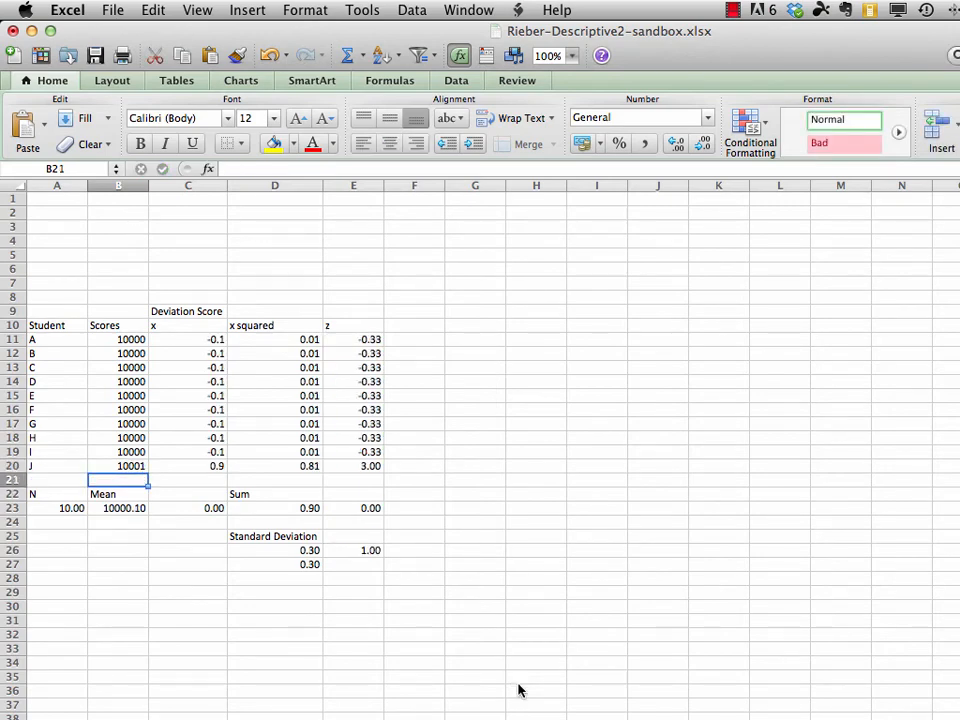
mouse_move(297, 588)
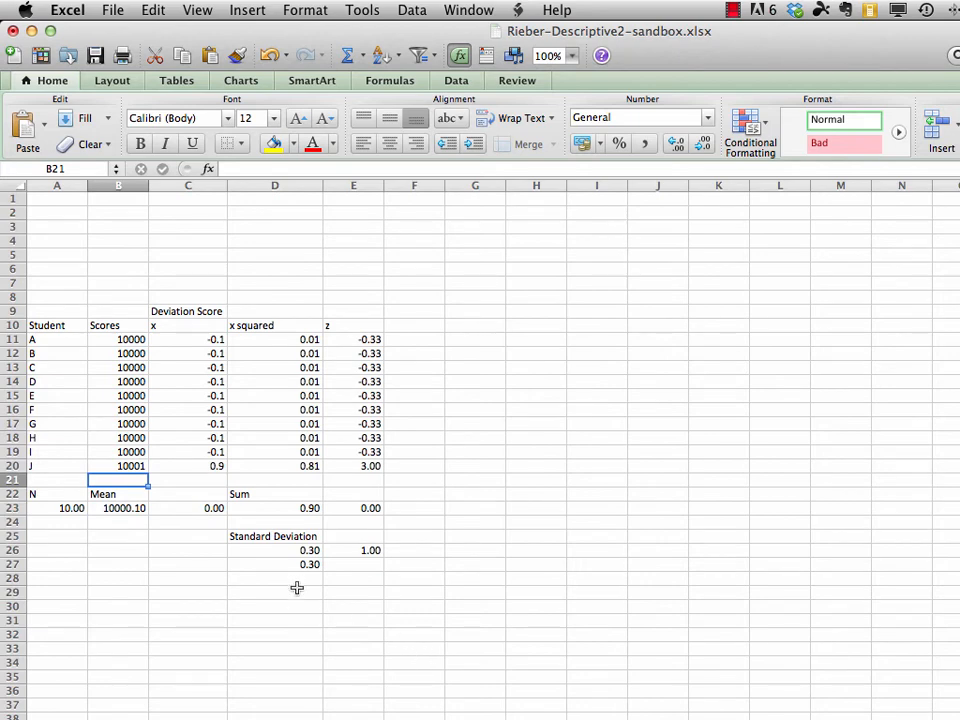
mouse_move(305, 588)
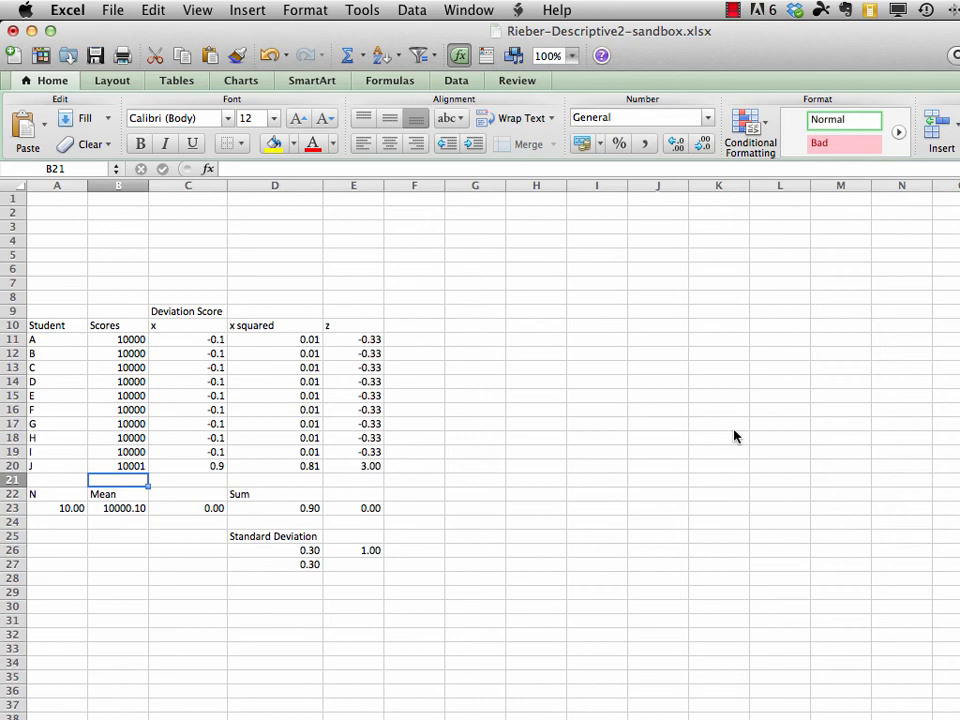
mouse_move(351, 604)
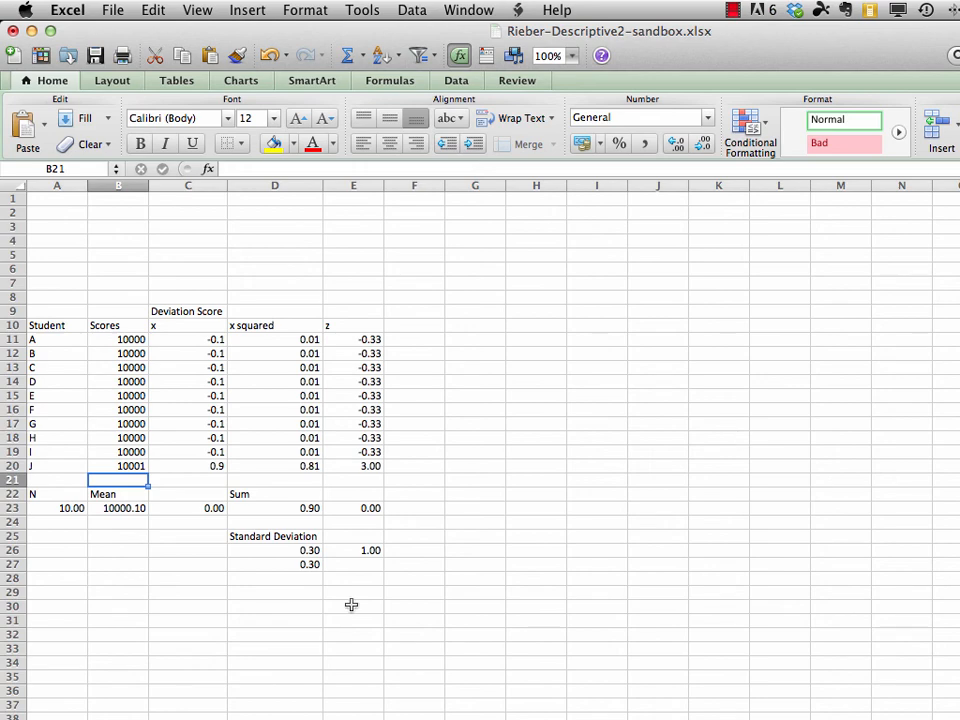